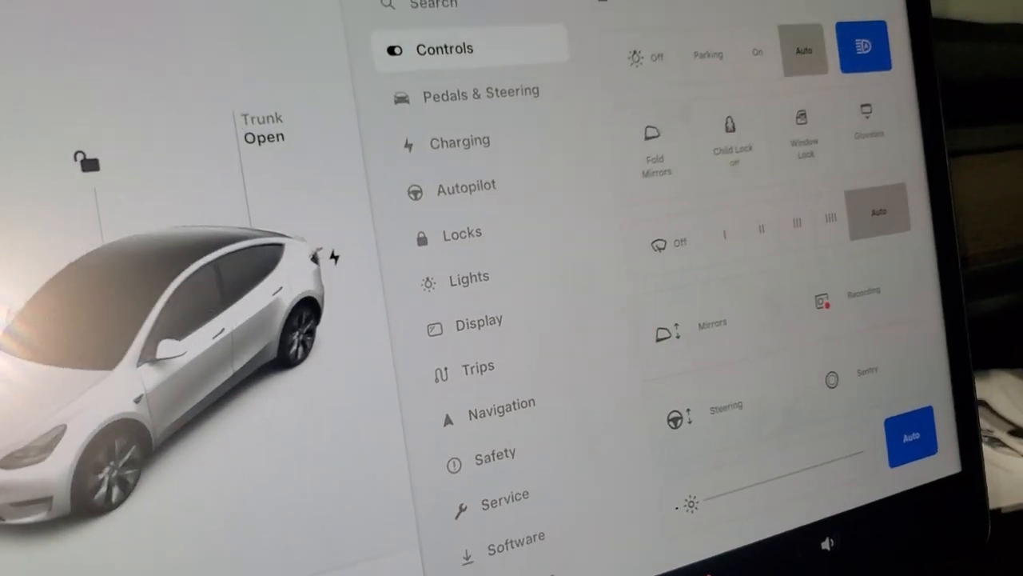
scroll(down, 3)
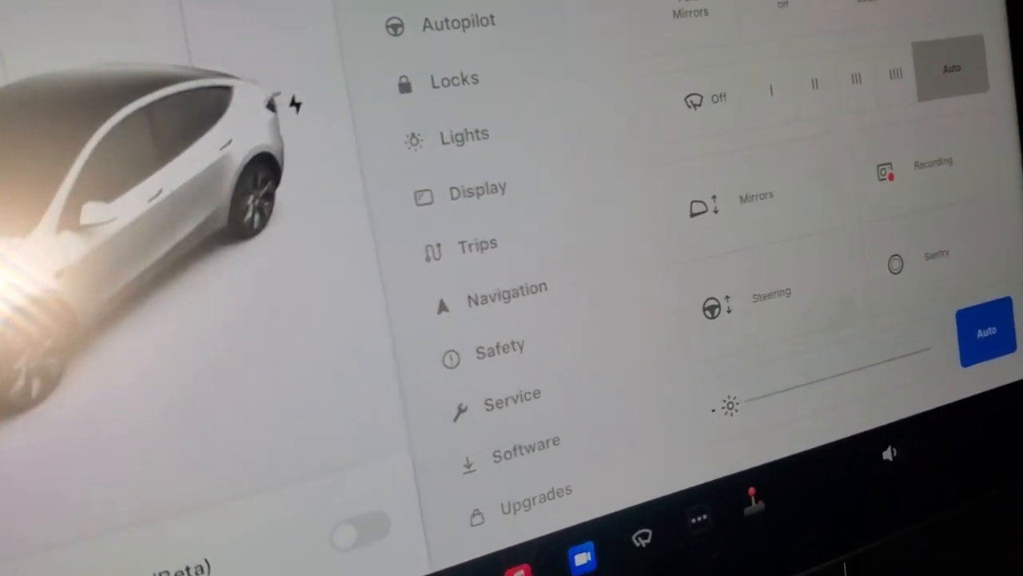